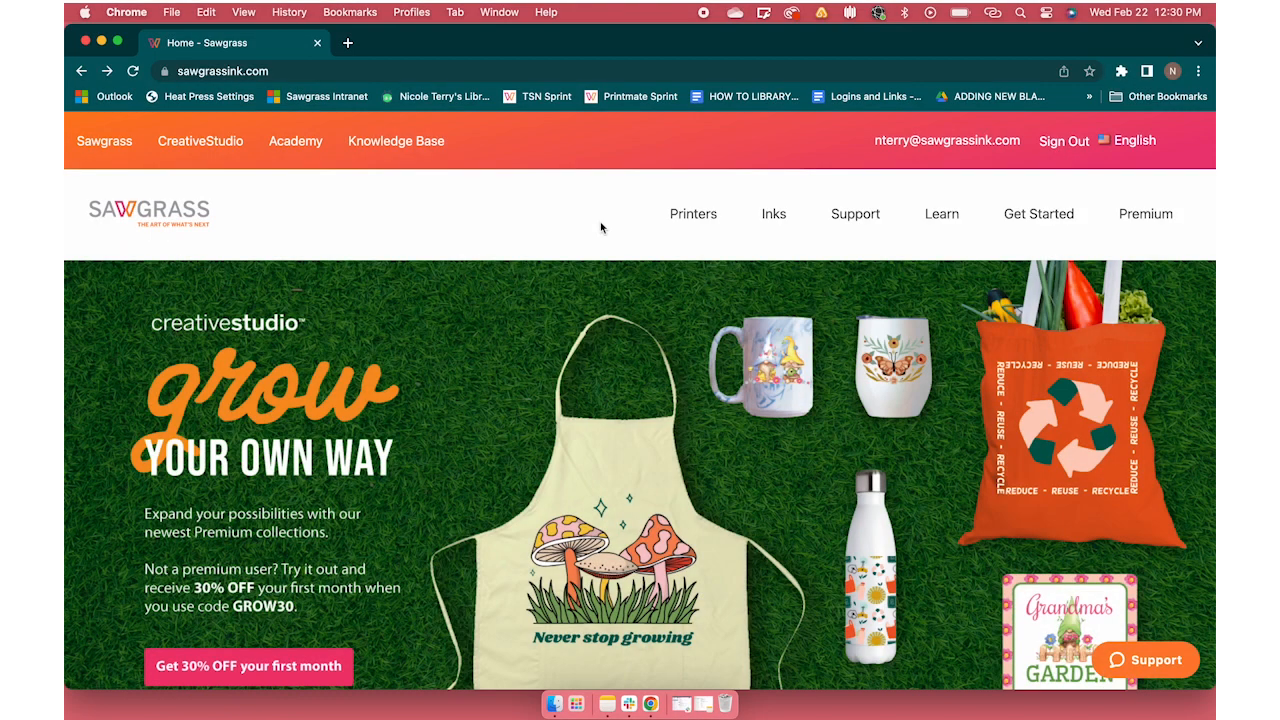
Choose Print Manager from the Get Started menu to reach its download page
click(1040, 214)
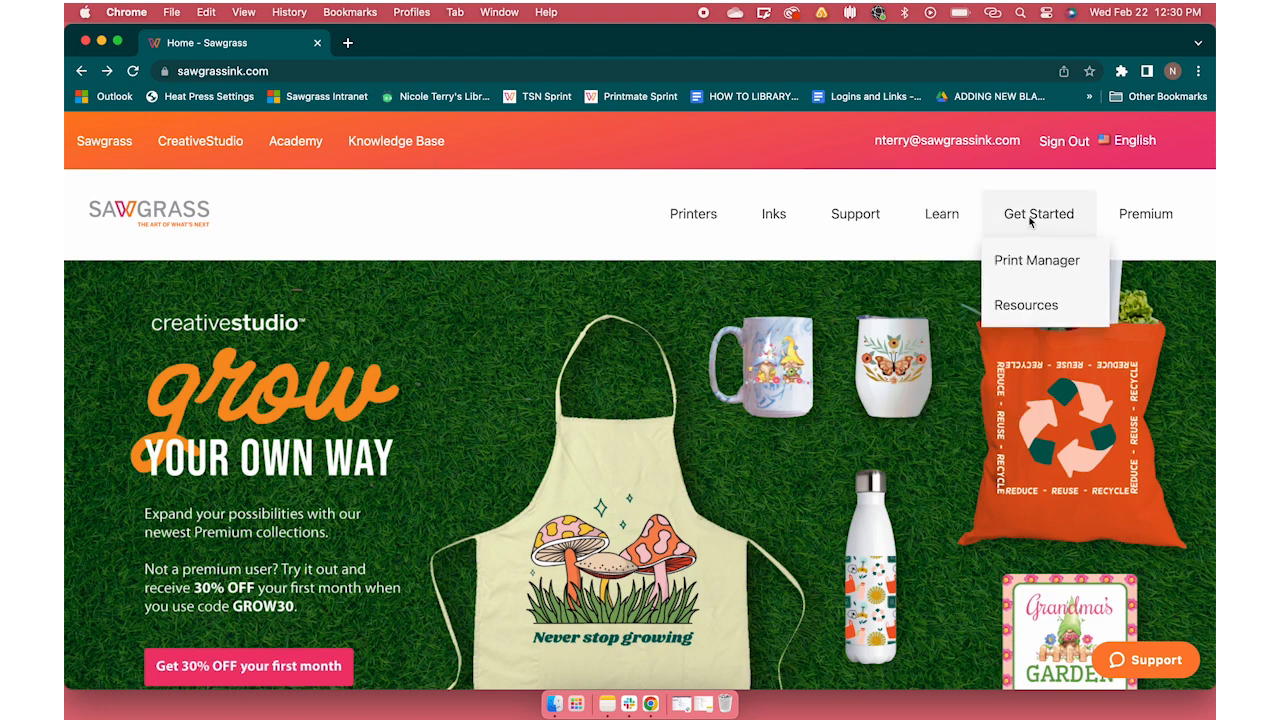
mouse_move(1036, 260)
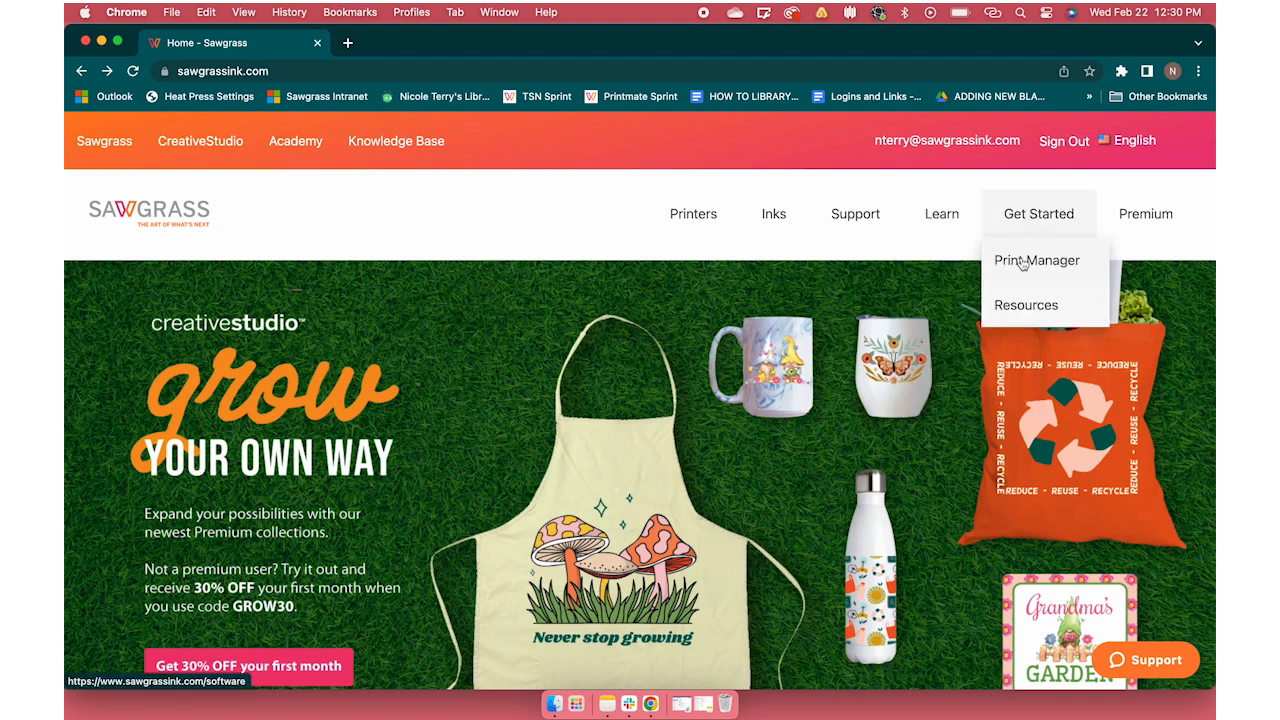
click(1036, 260)
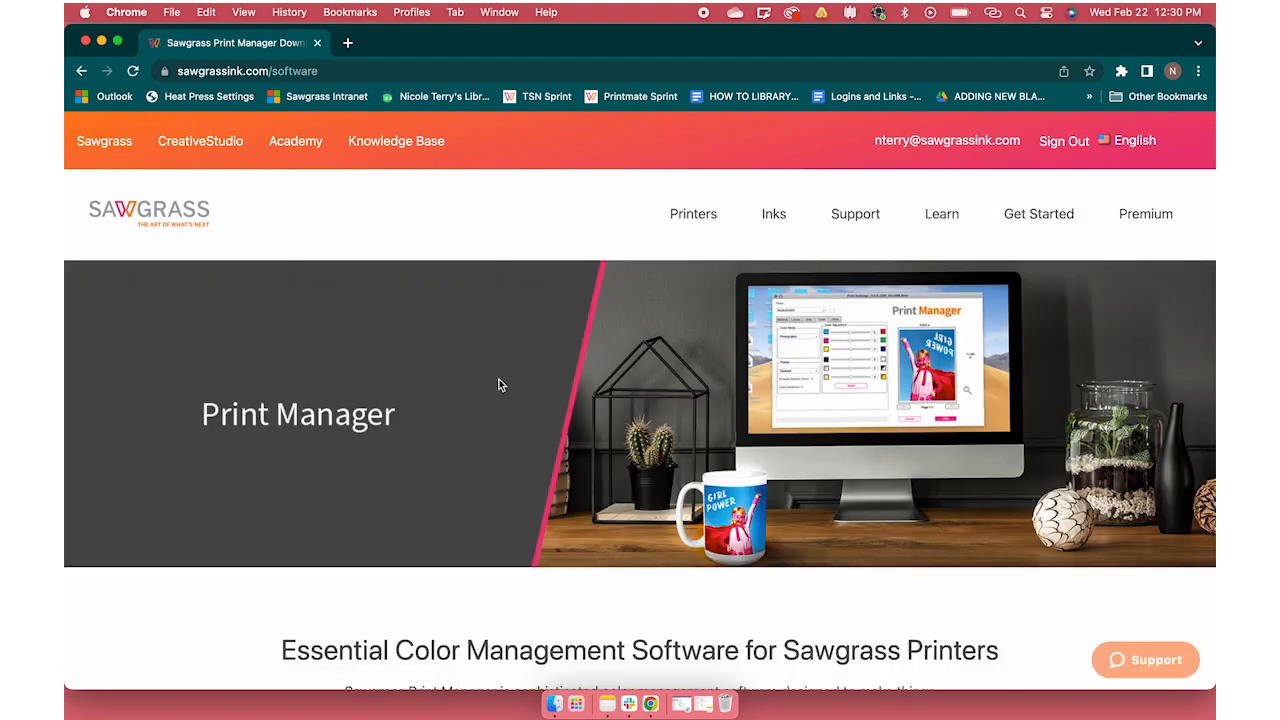
Download Print Manager for Mac and launch the downloaded .pkg from Chrome's download bar
scroll(down, 3)
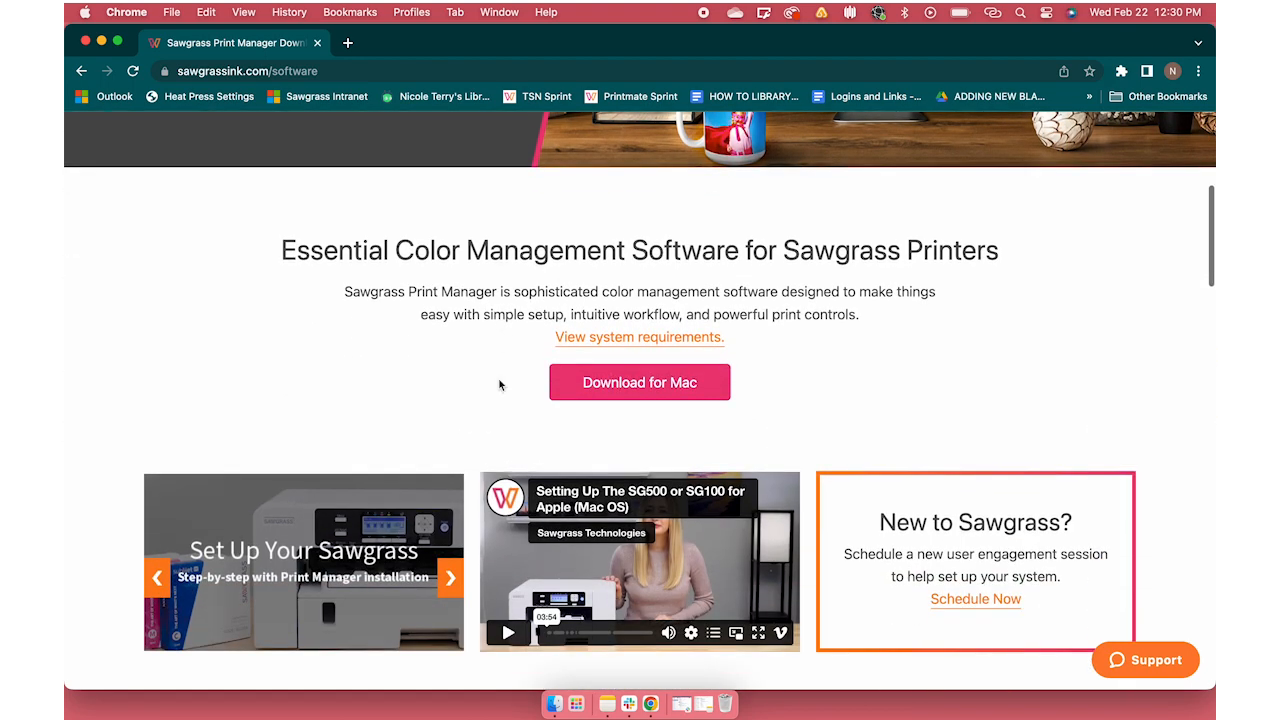
click(640, 382)
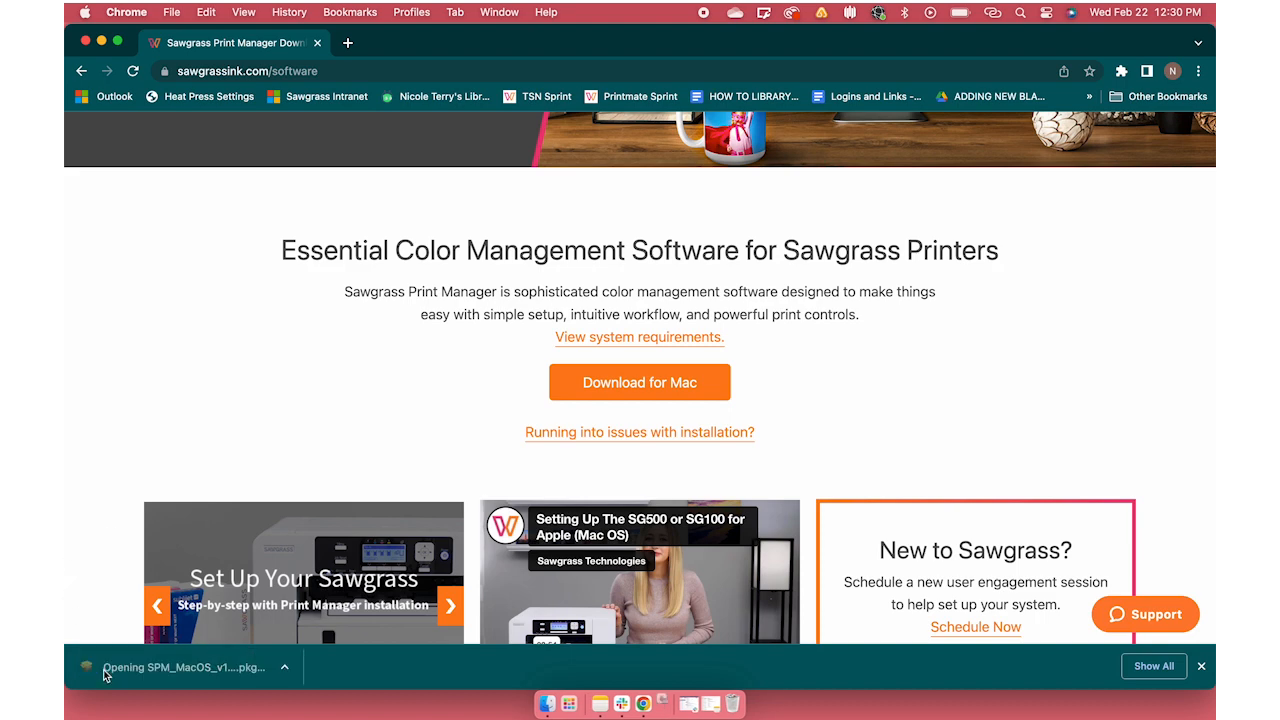
click(180, 666)
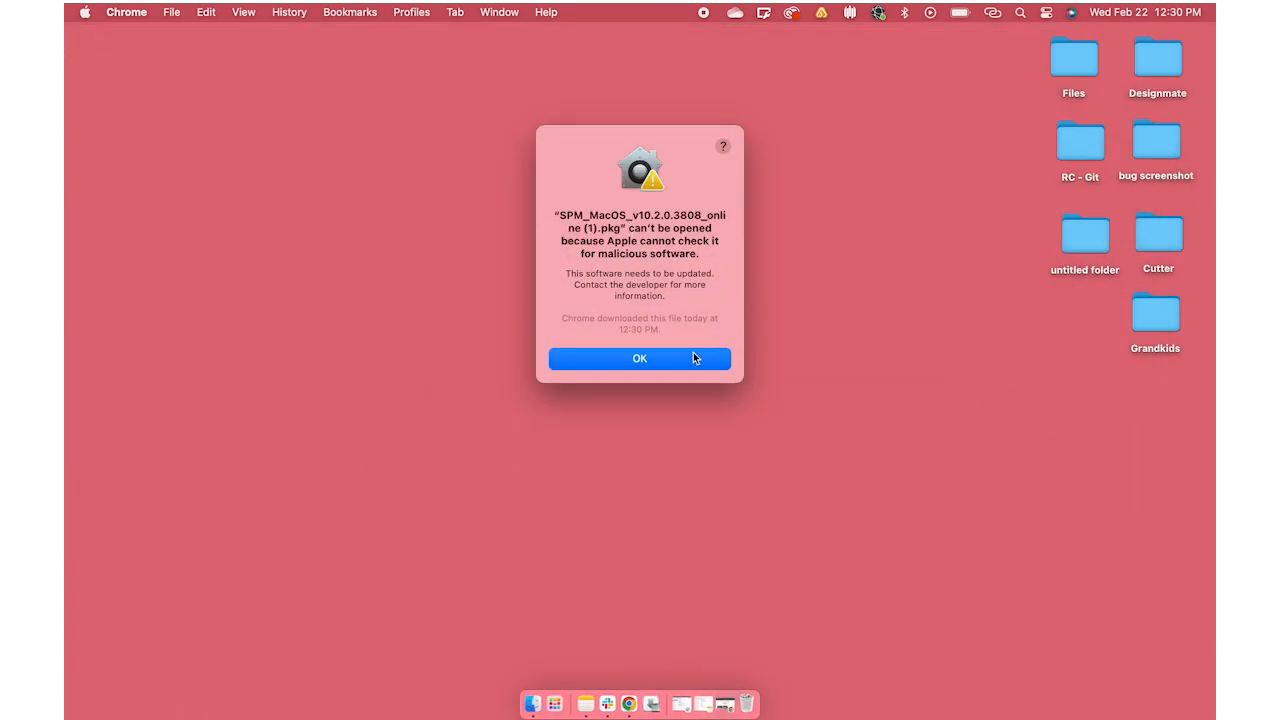
Dismiss the malicious-software check alert and the 'application can't be opened' message
click(640, 358)
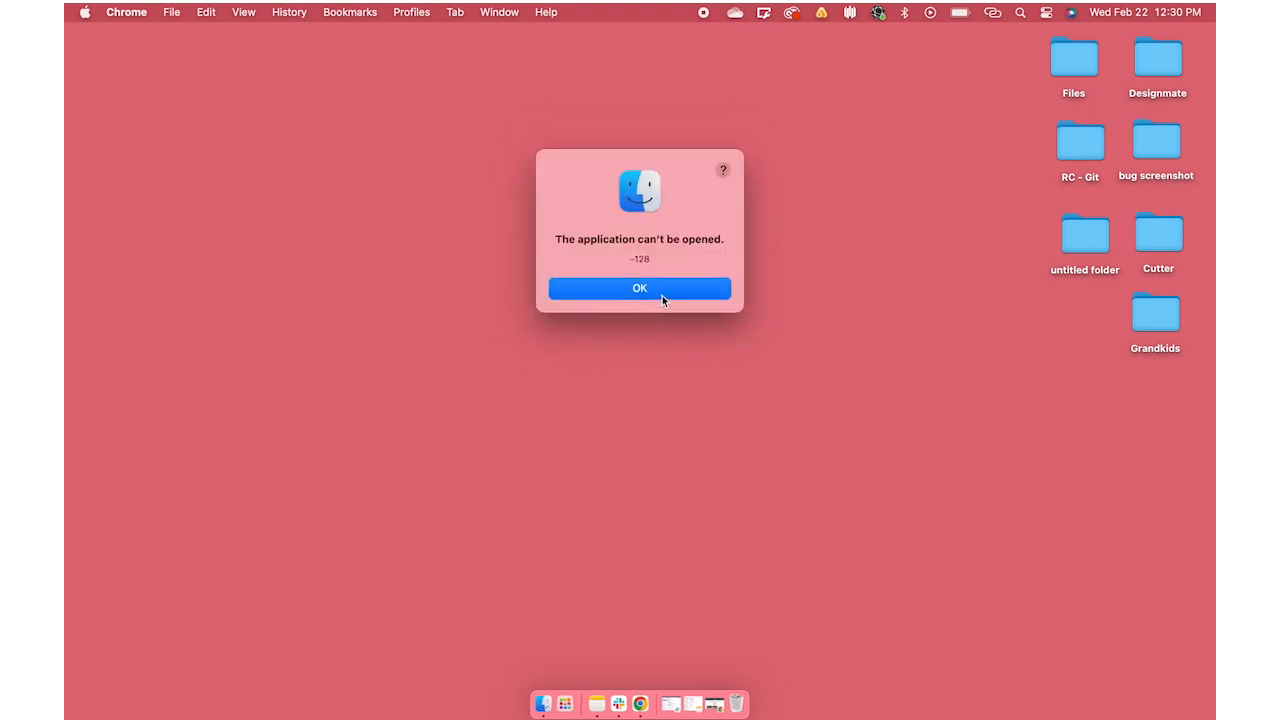
click(640, 288)
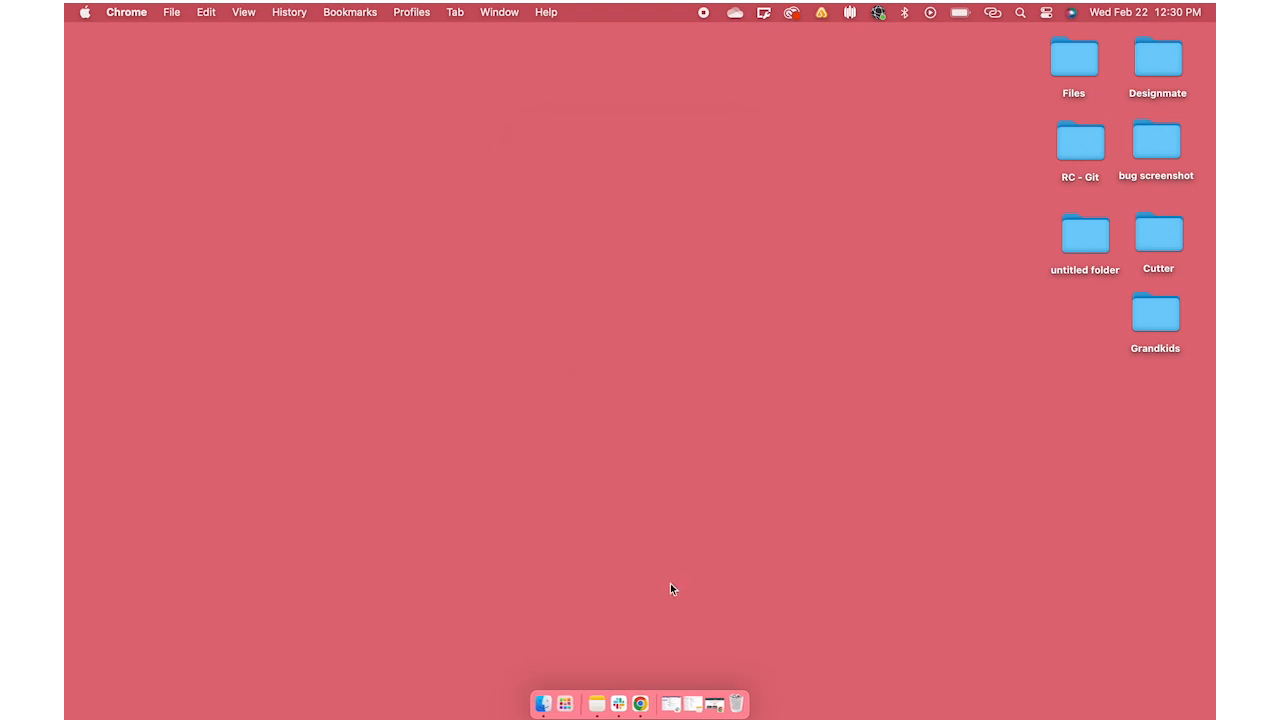
mouse_move(544, 704)
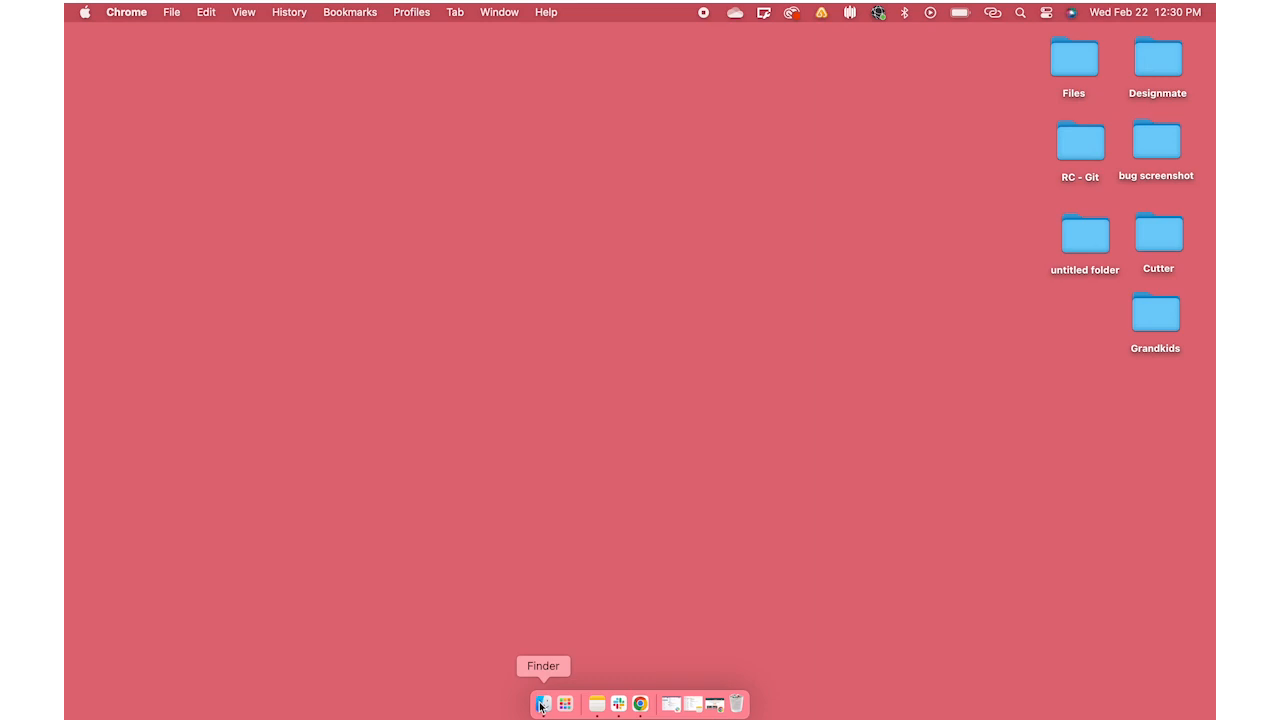
Locate SPM_MacOS .pkg in Downloads and launch it via right-click Open into the Installer
click(542, 704)
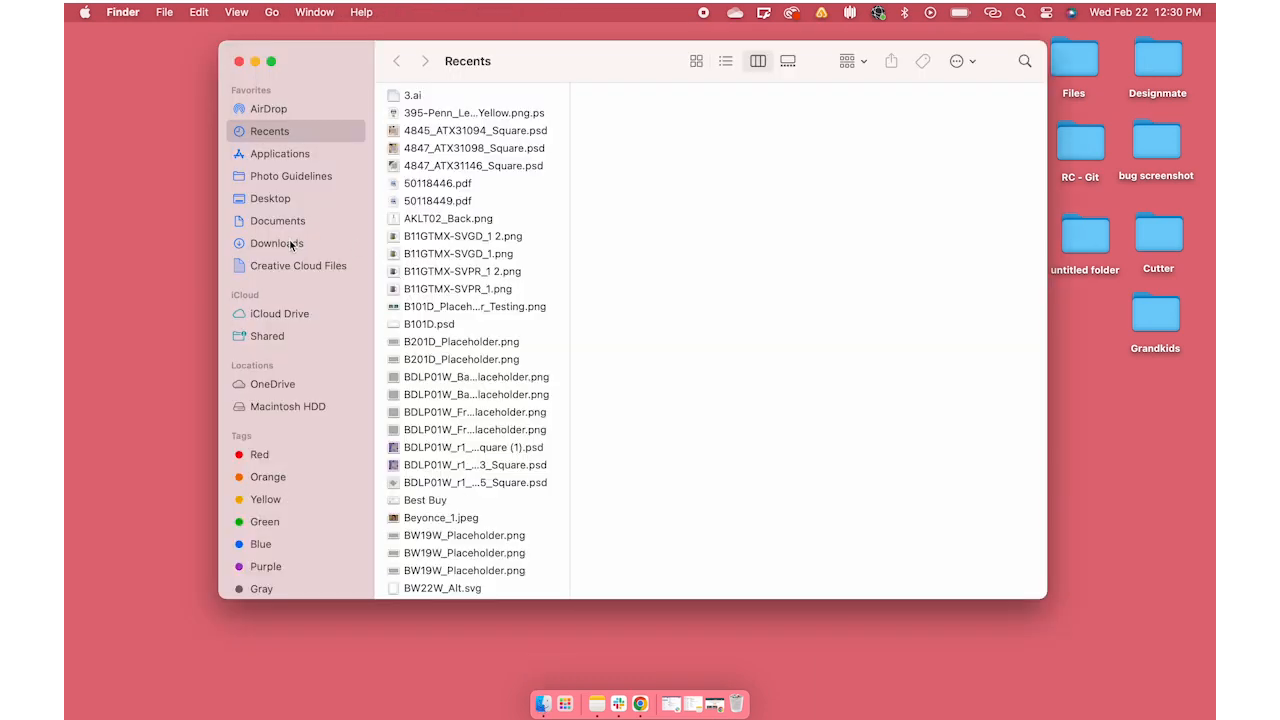
click(276, 244)
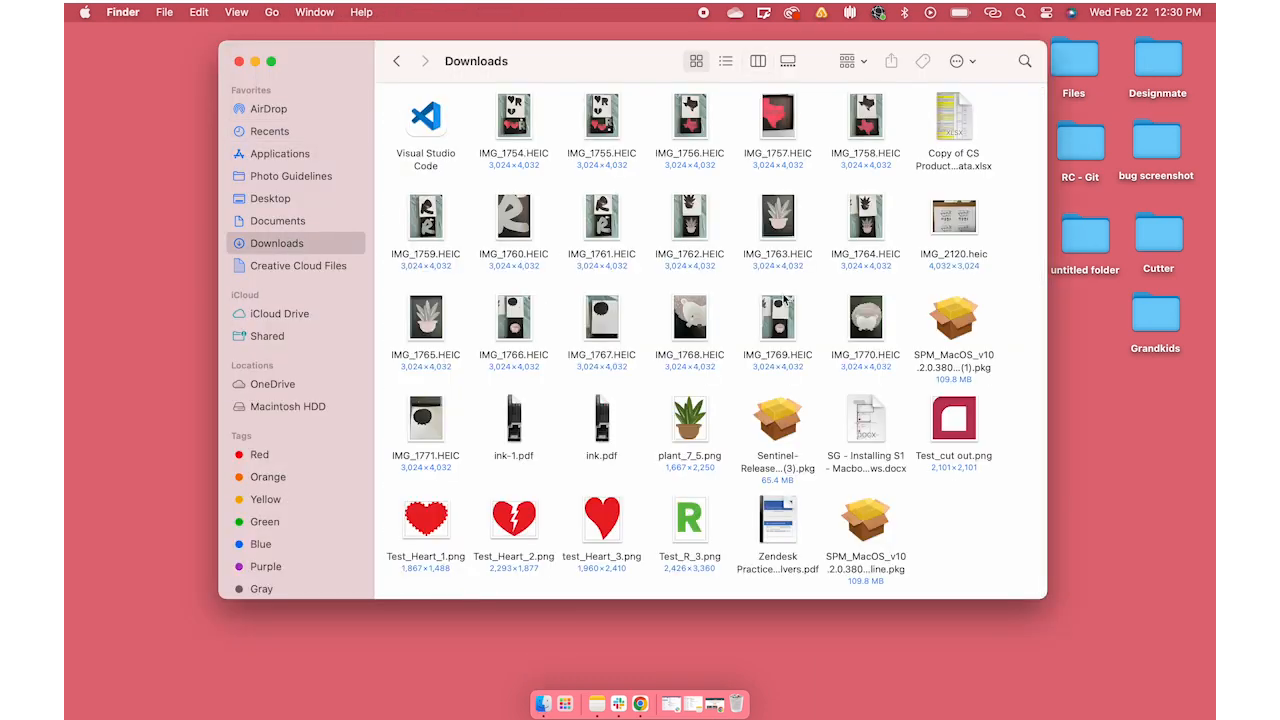
click(952, 318)
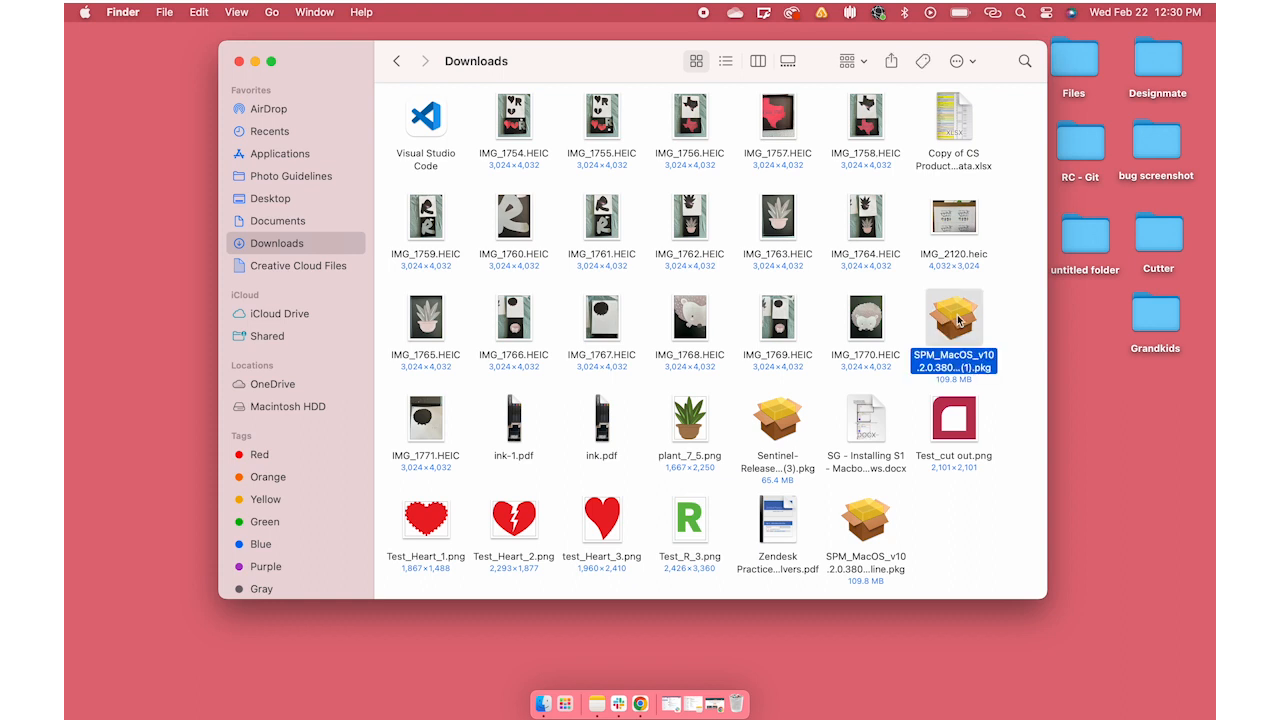
mouse_move(956, 326)
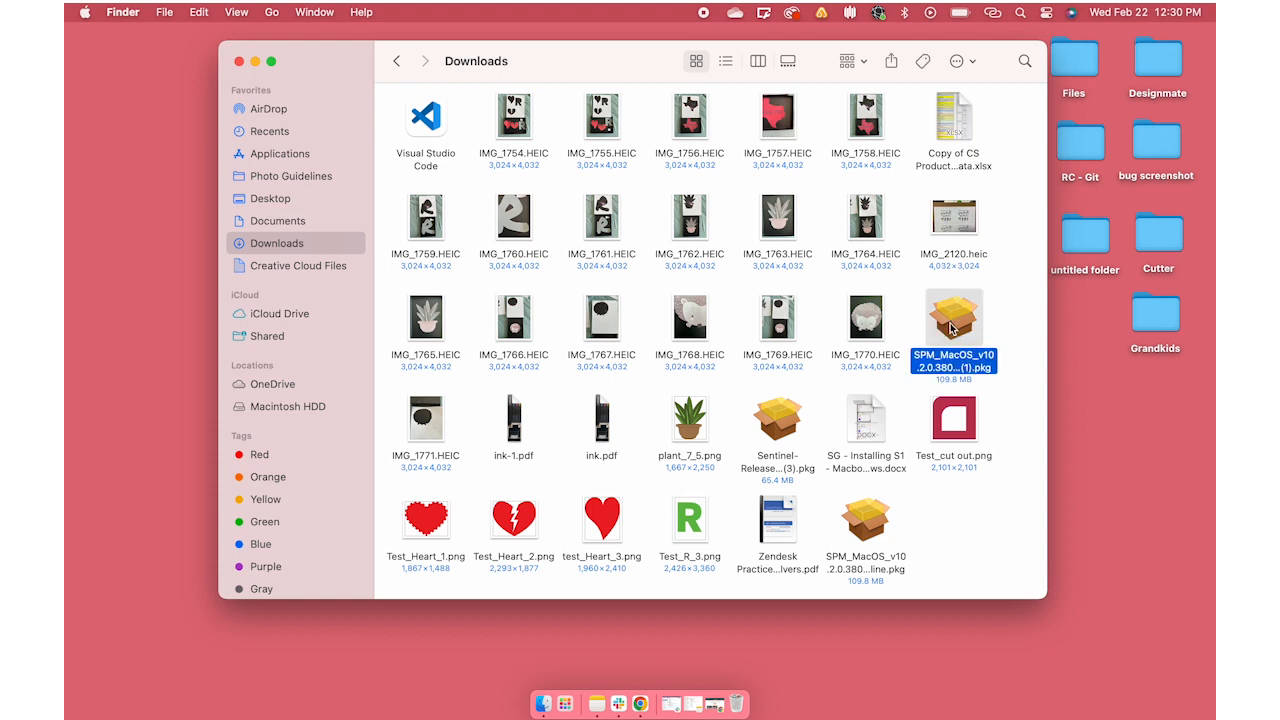
right_click(952, 322)
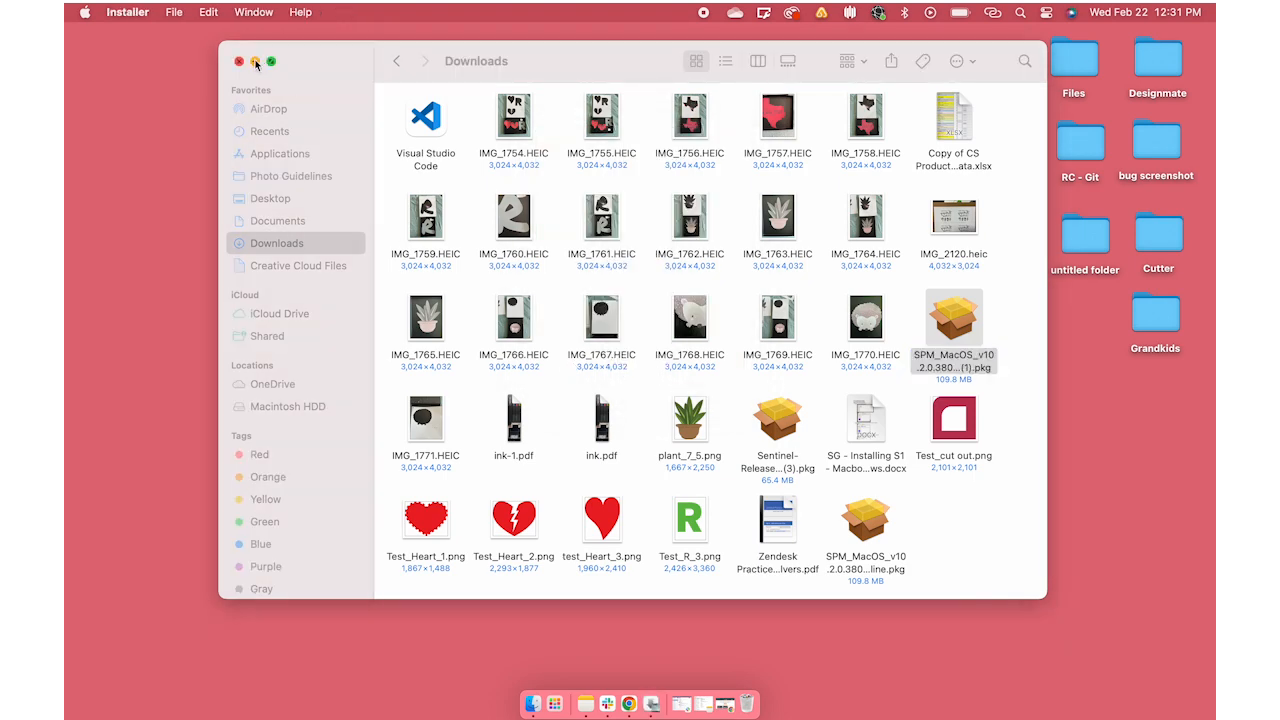
click(240, 60)
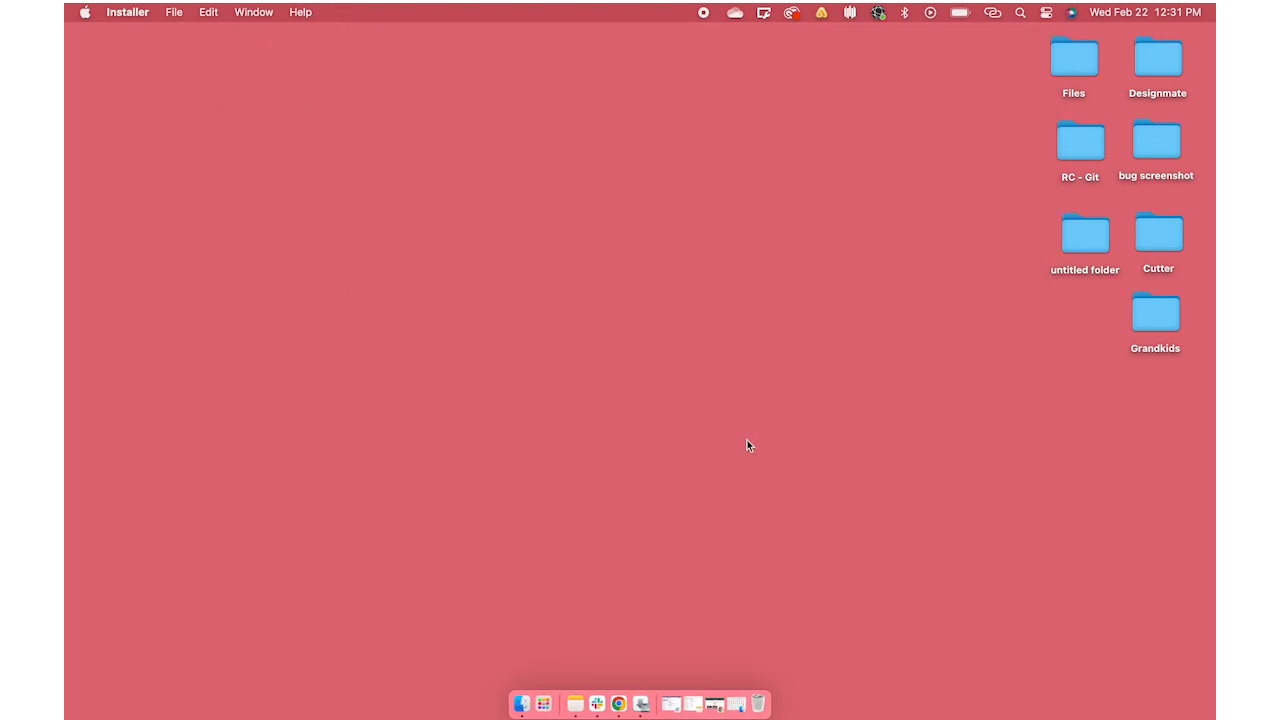